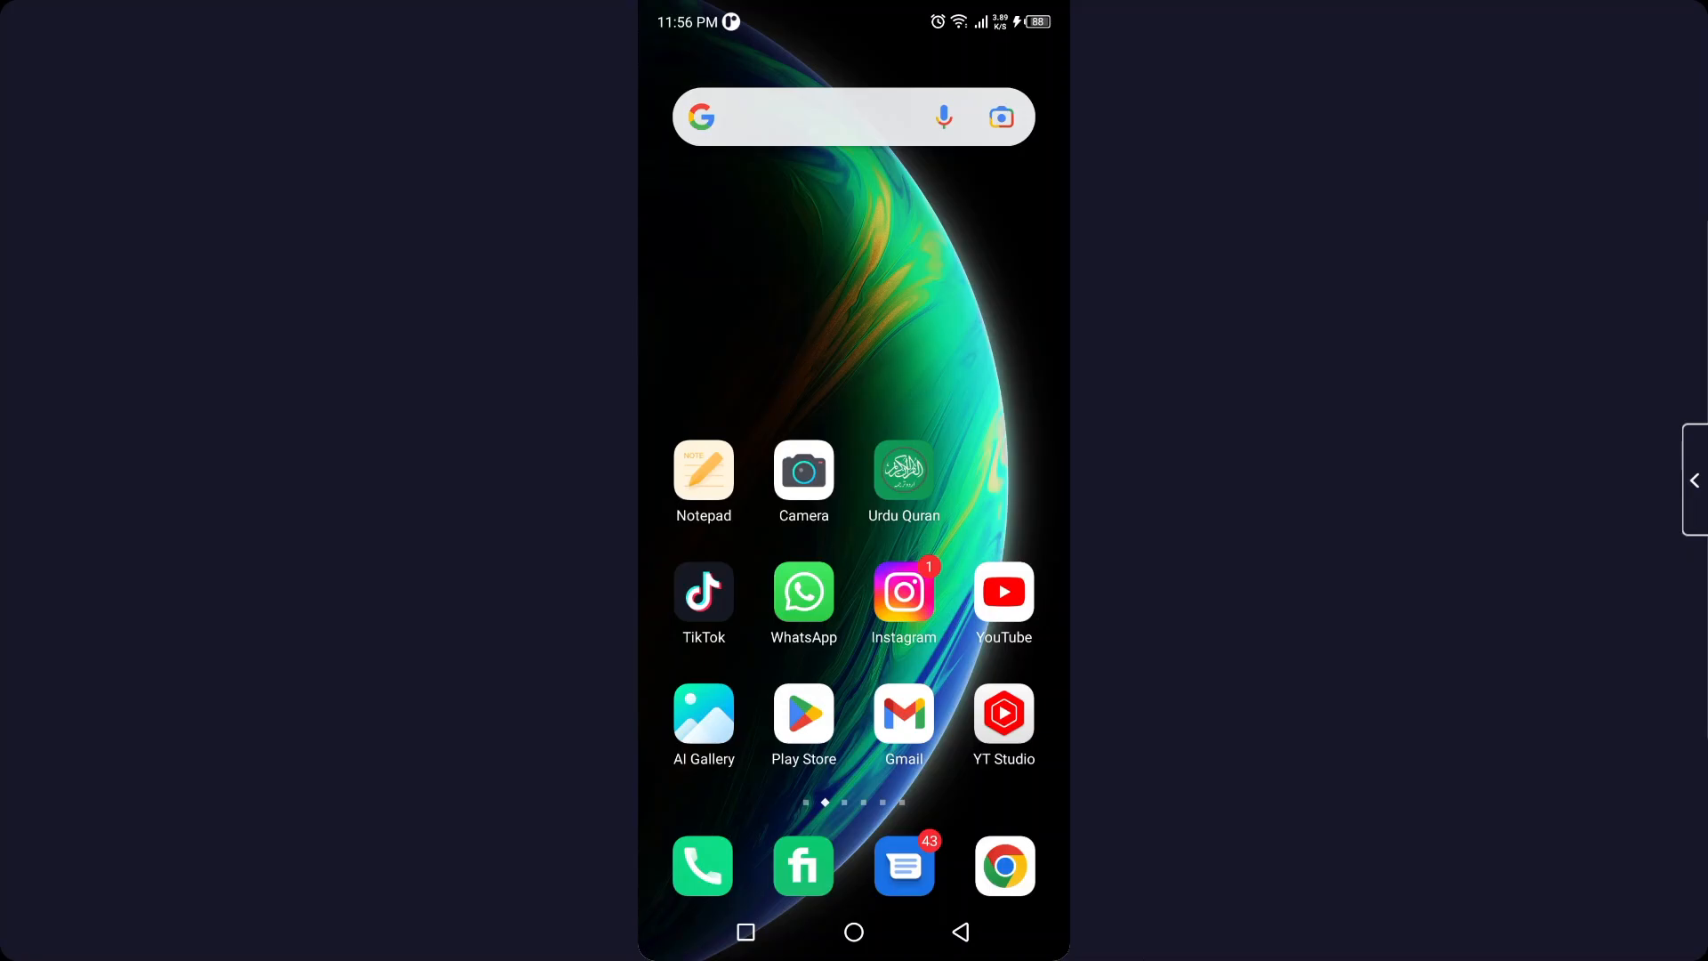
Step: Launch Messenger from the next home page and open the Edit username page from your profile
scroll(left, 3)
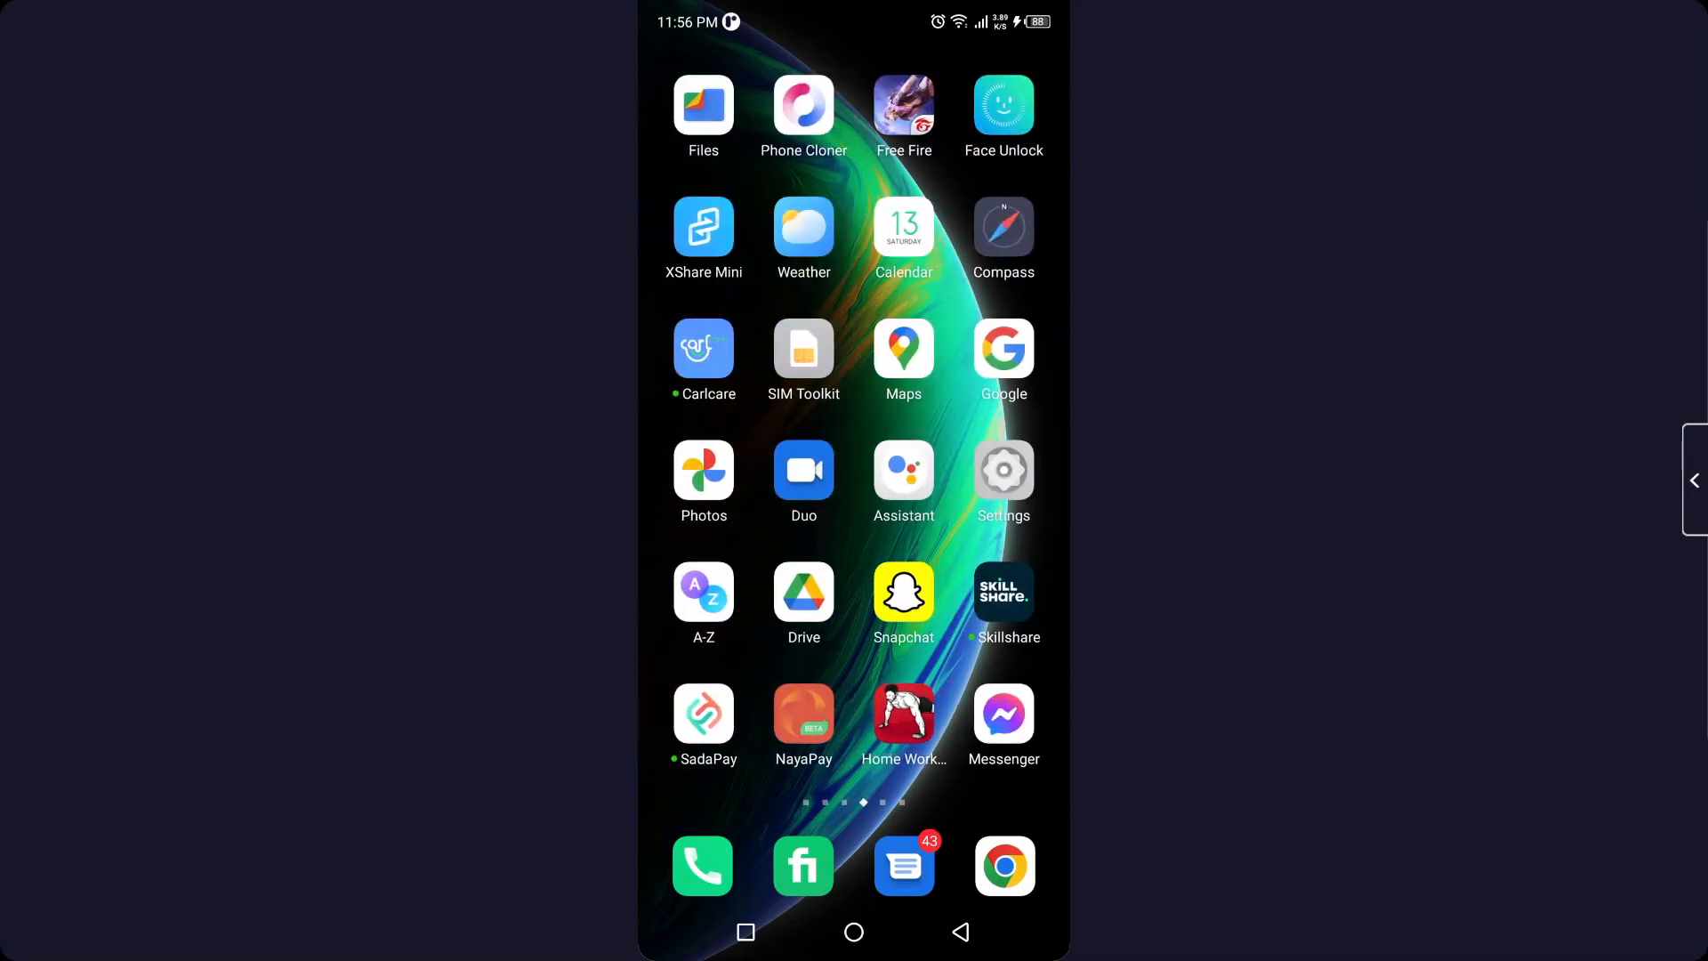
click(1002, 717)
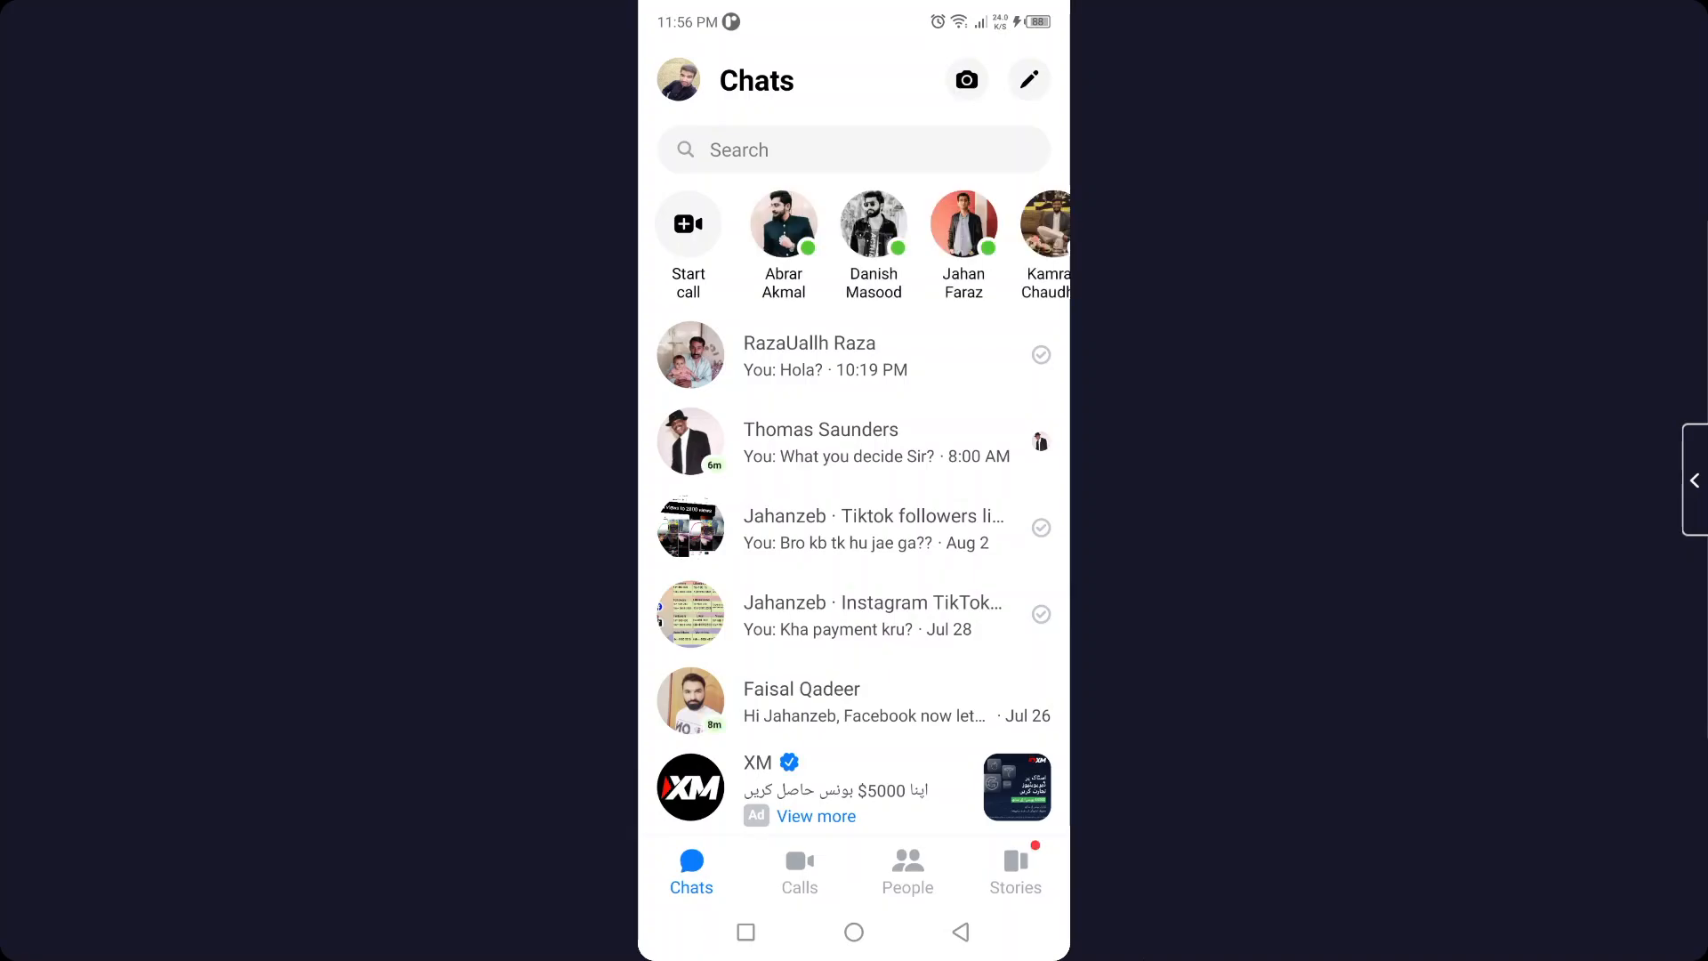
click(678, 81)
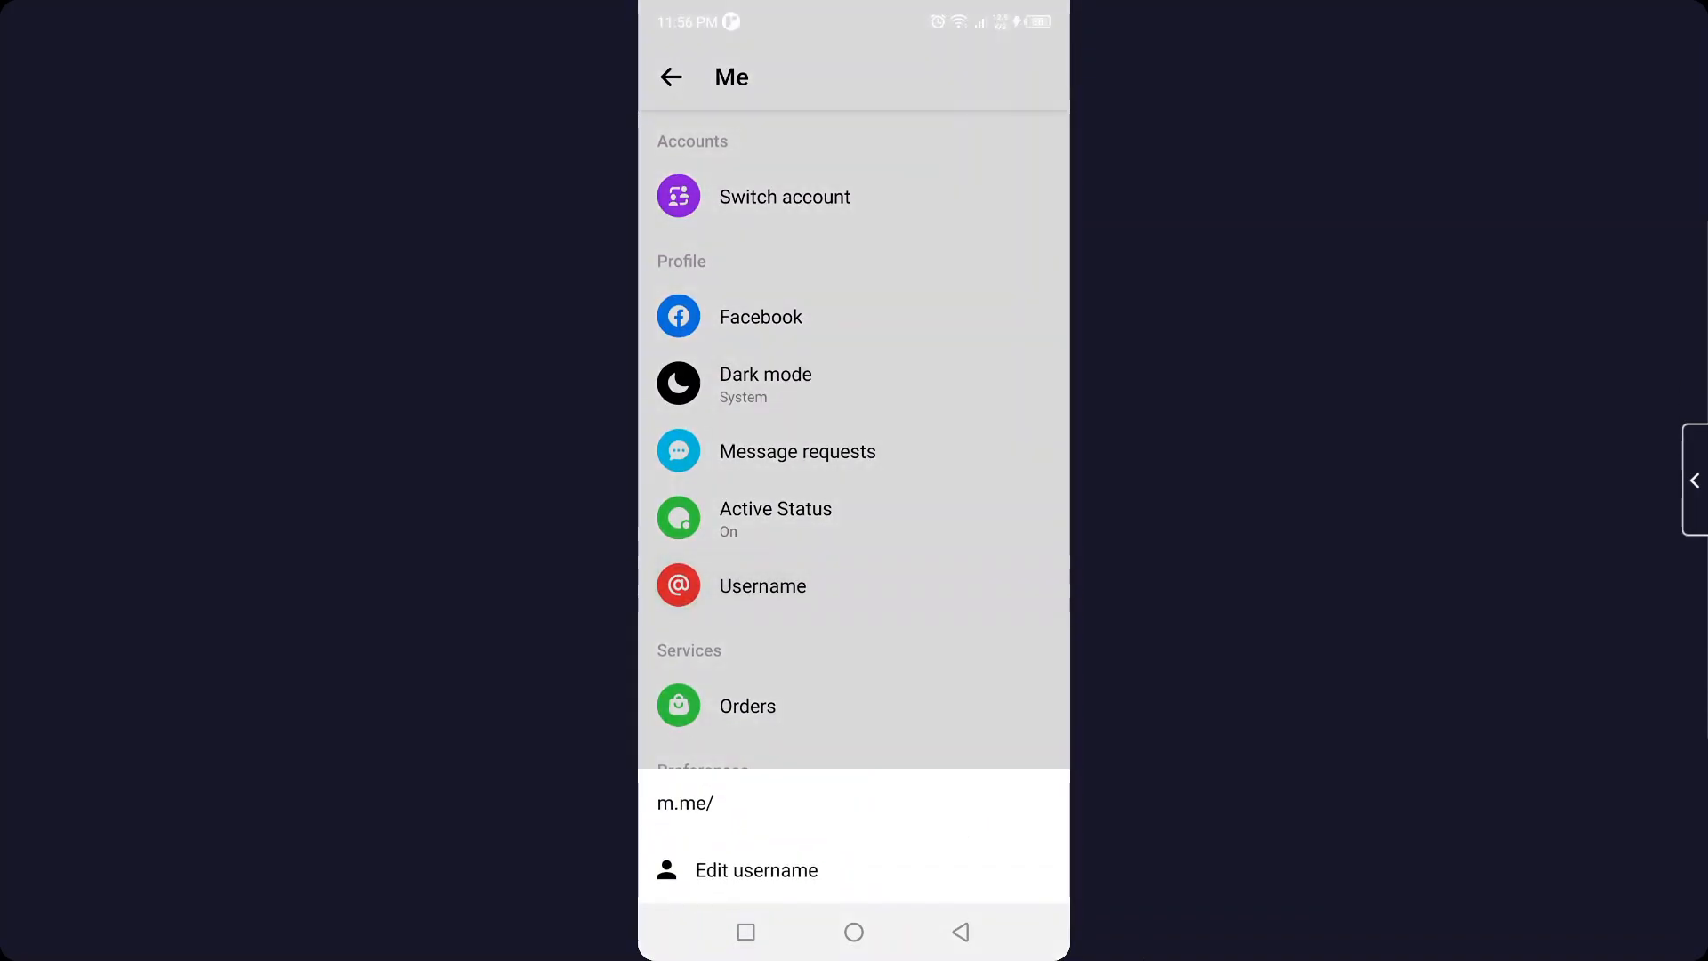
click(756, 869)
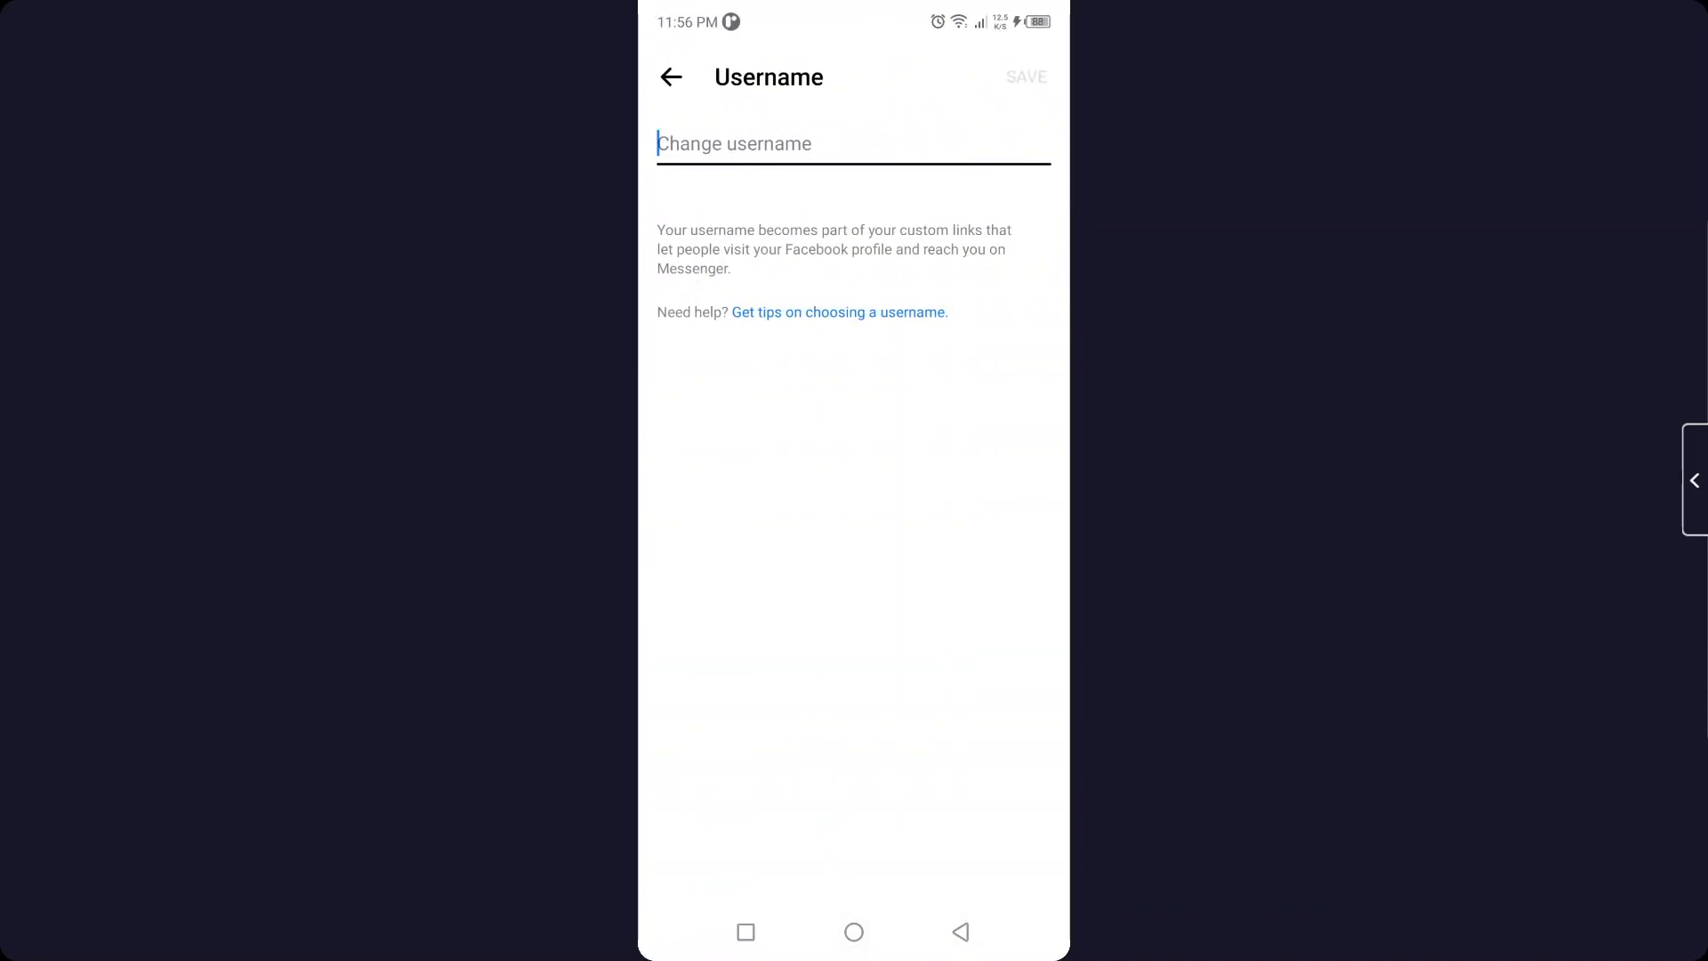
Step: Enter 'howtosolutions11' in the Change username field, adding digits after the plain name proved unavailable
text(how)
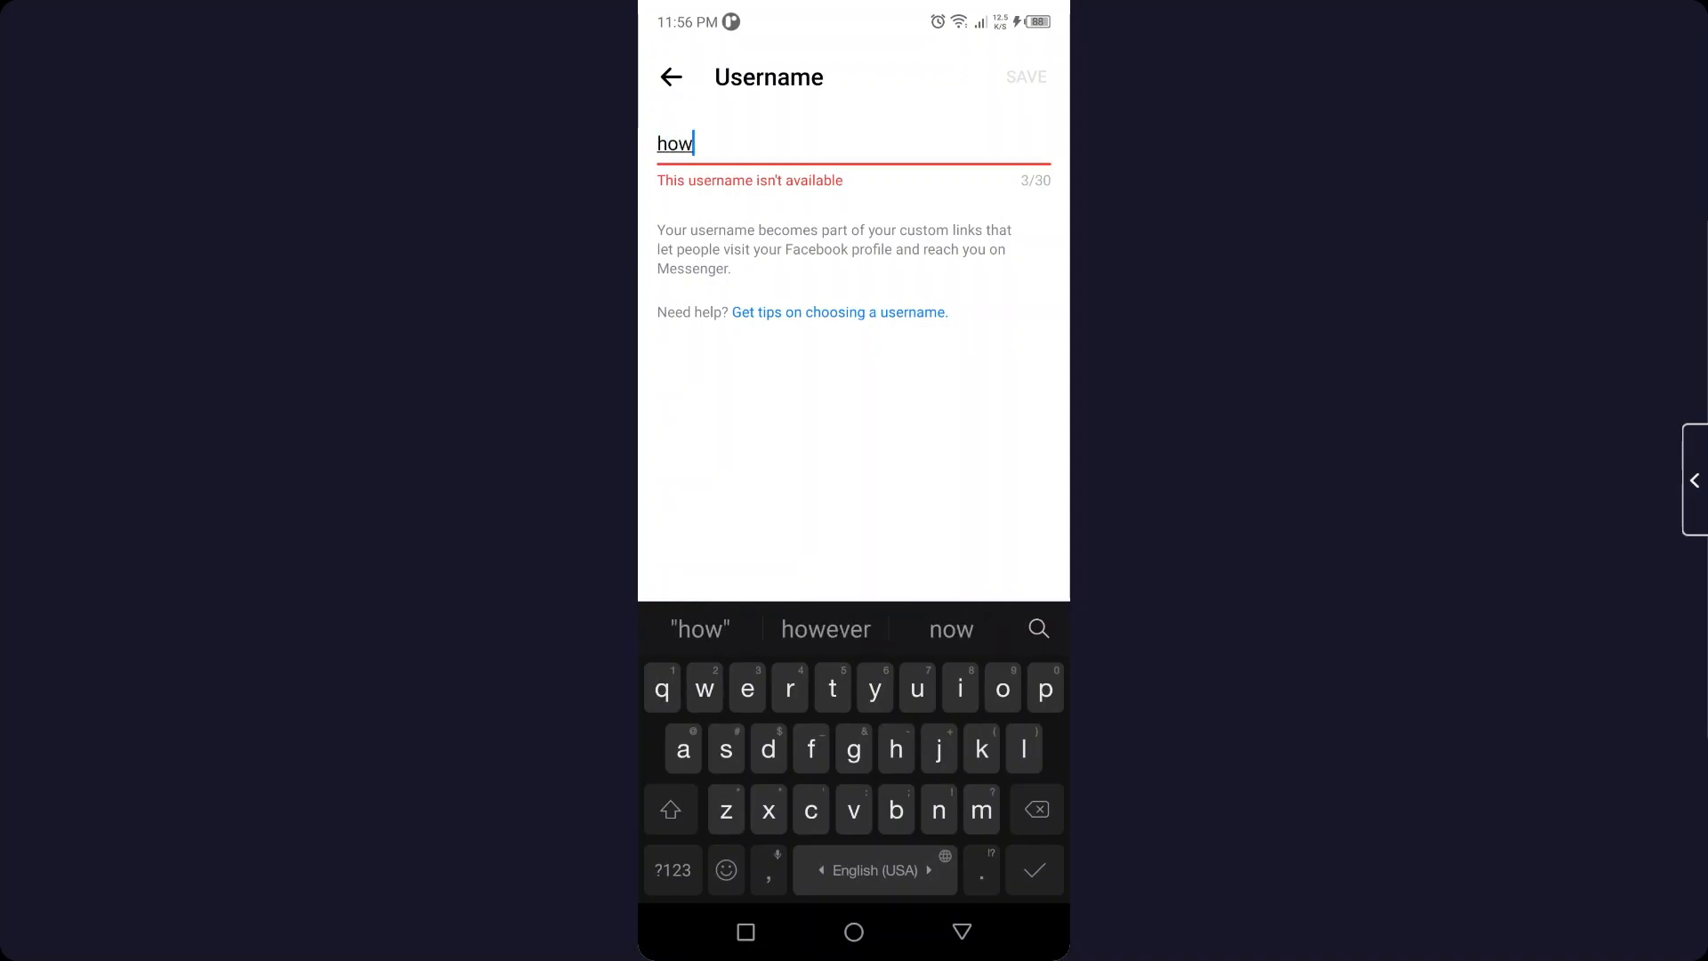
text(tosoluti)
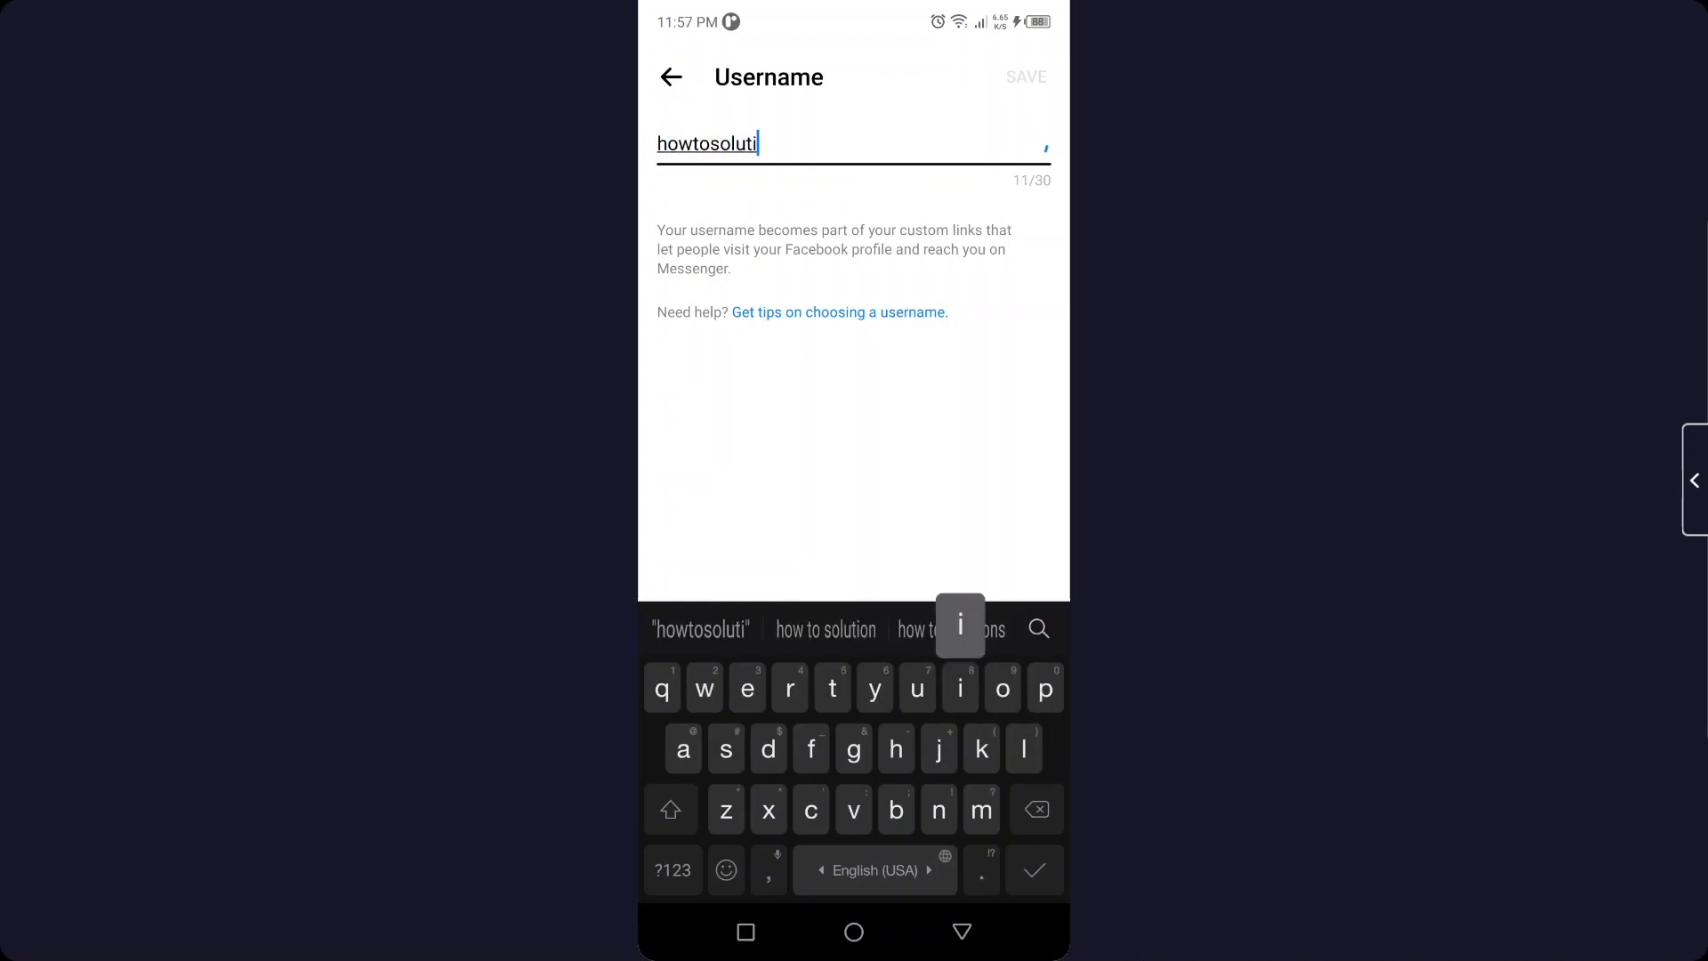
text(ons)
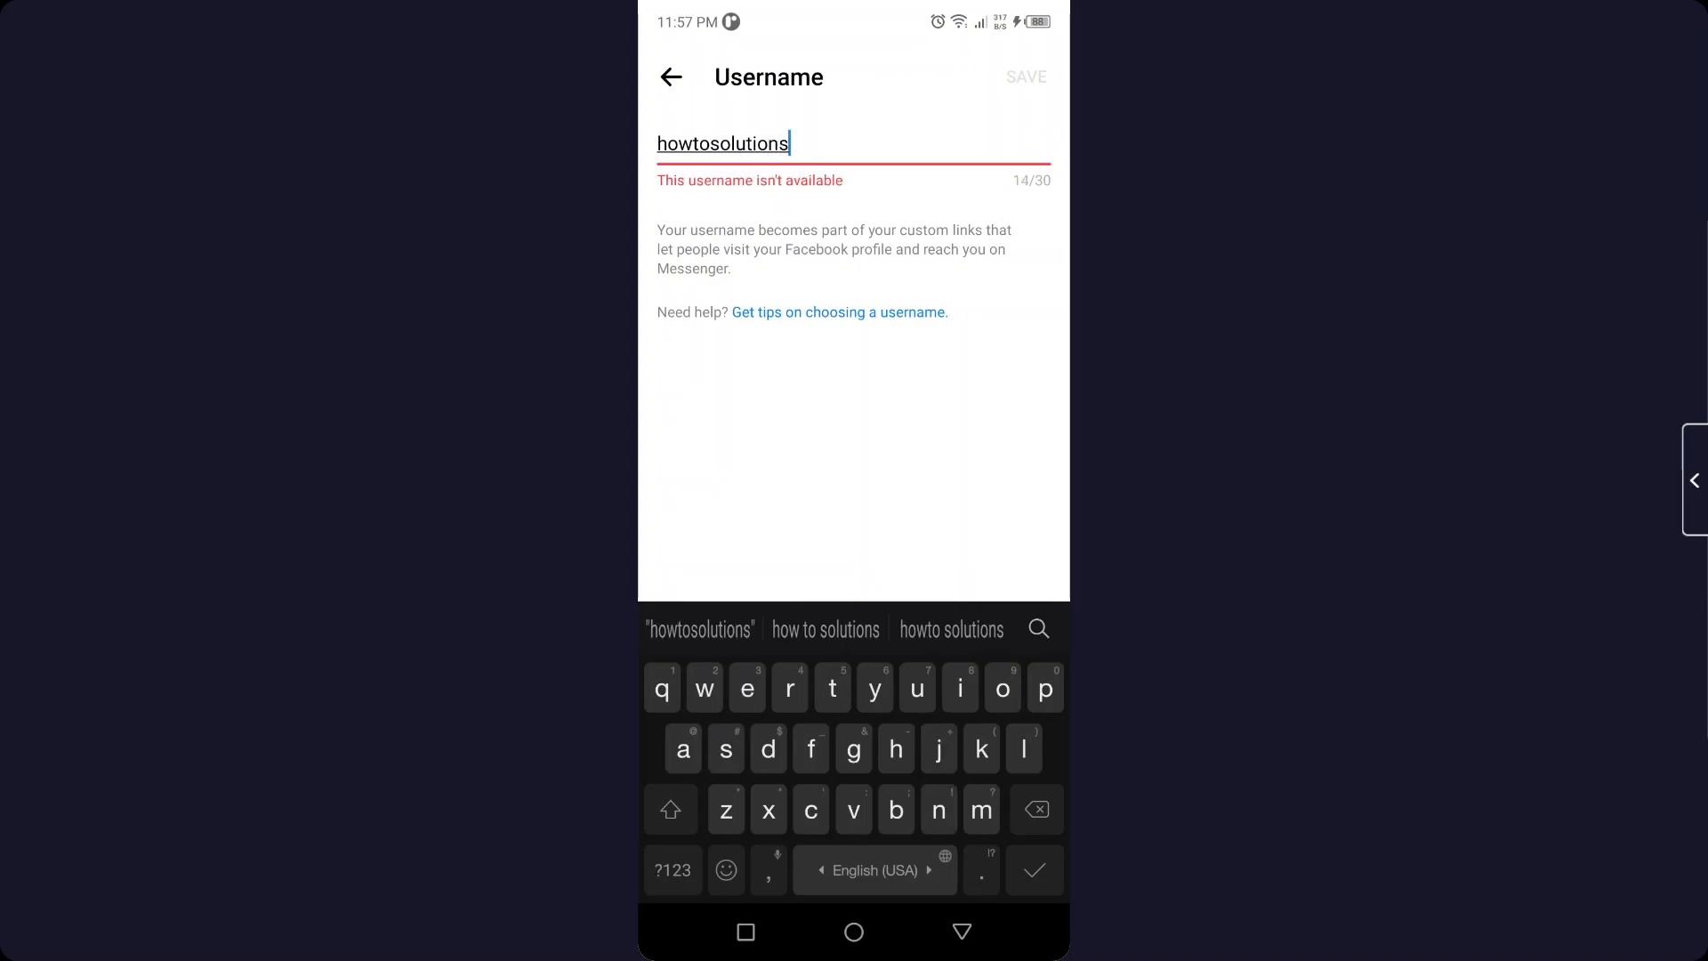
text(11)
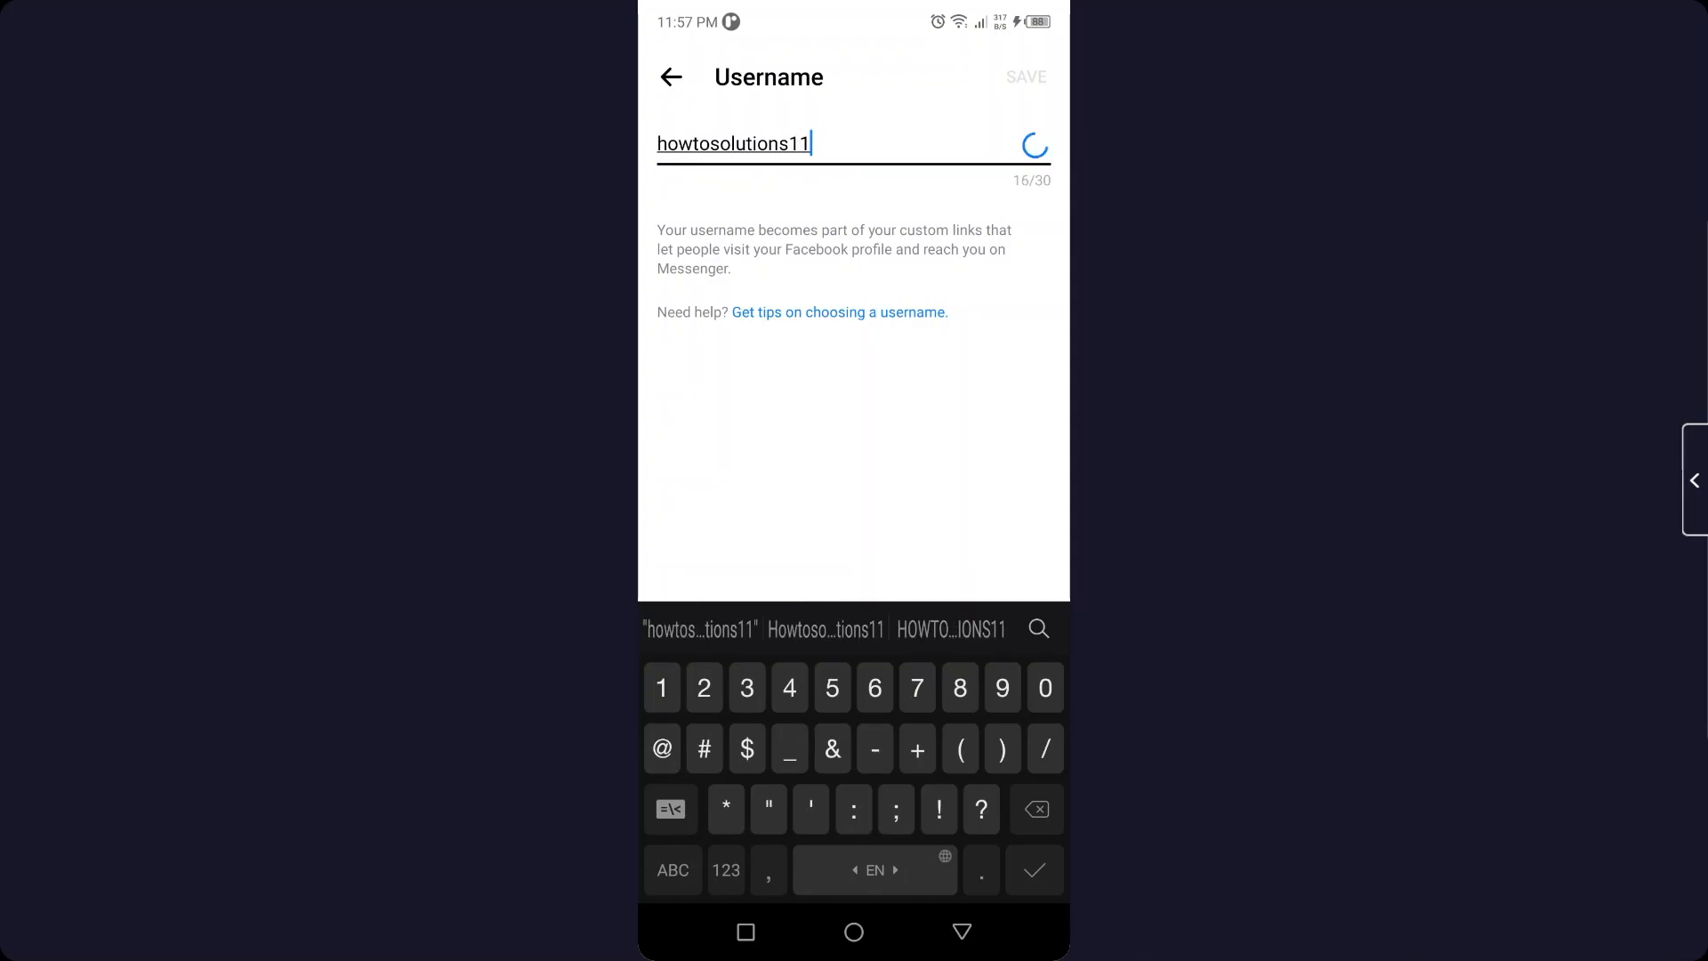